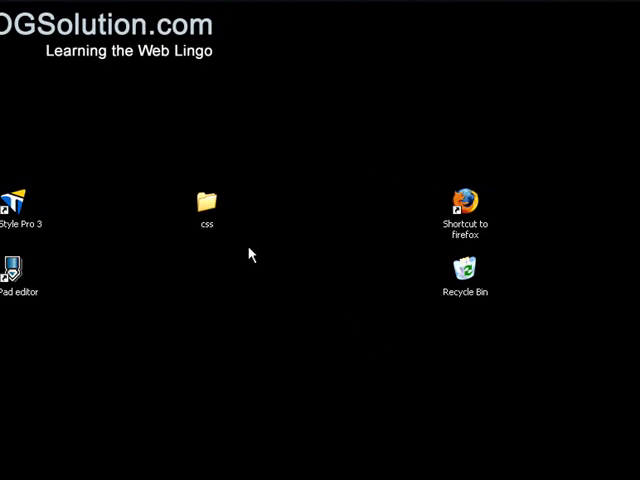
- Open the css folder on the desktop to reach index.html
double_click(206, 200)
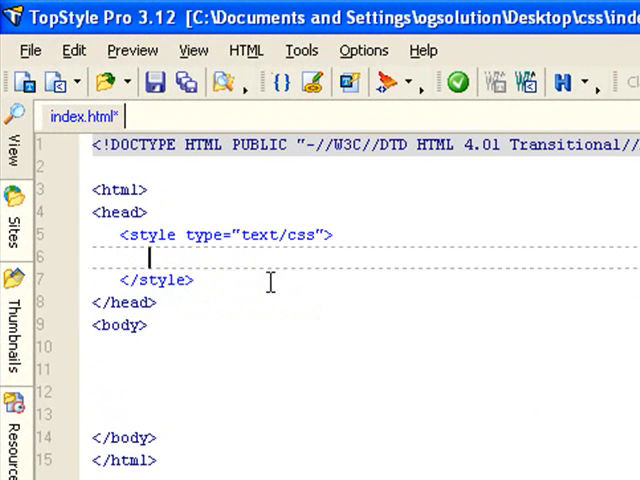
- Add a body rule with color: Maroon in the style block
type("body")
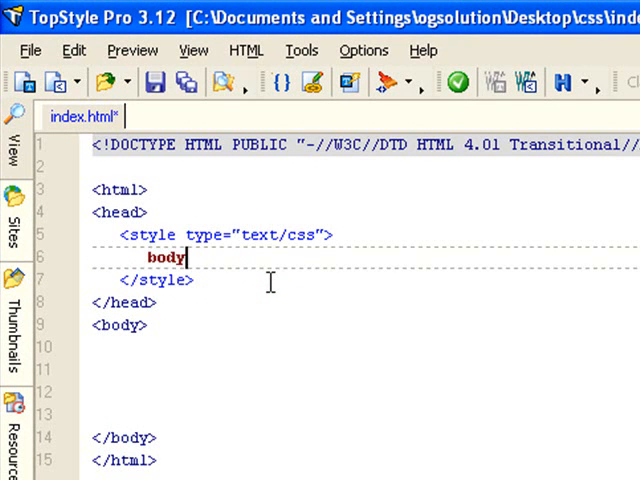
type("{}")
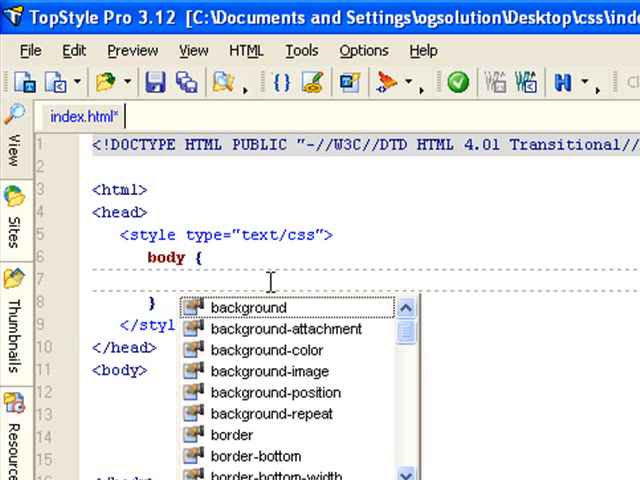
type("c")
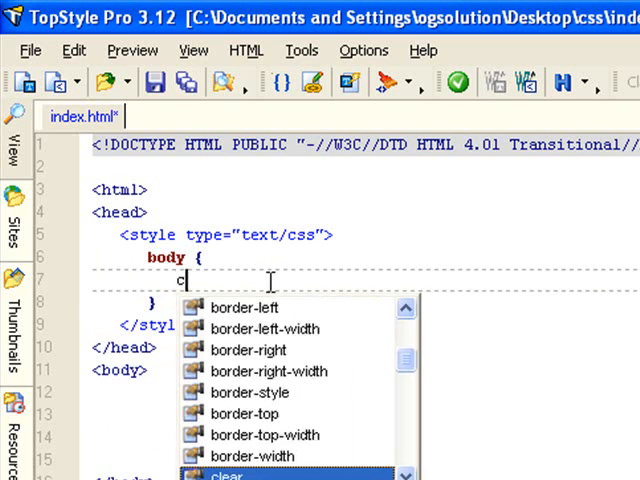
type("olor:")
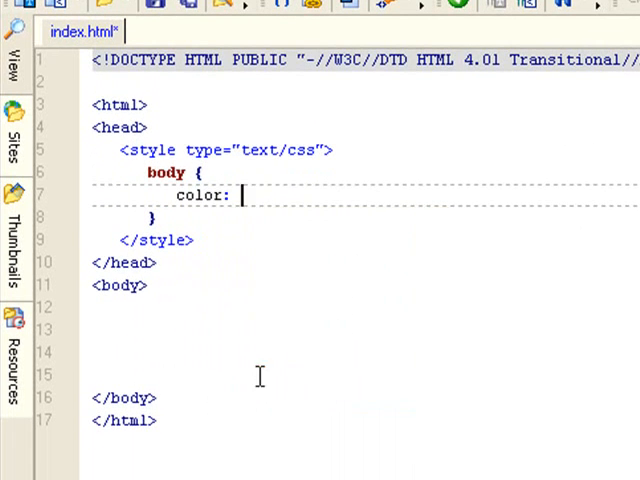
left_click(232, 194)
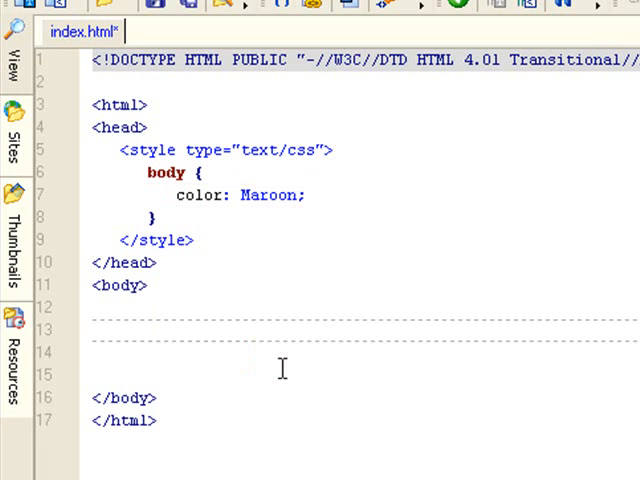
- Type the gibberish line 'asdlfkjalkfjalksfjlkvmclkaksdfkuoiwejk' into the page body
left_click(93, 331)
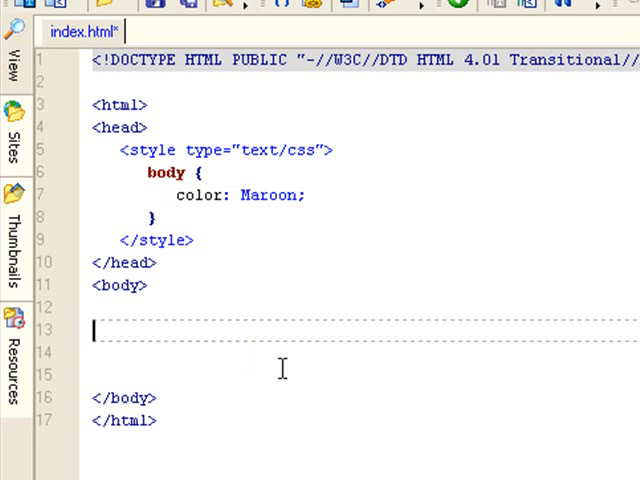
type("asdlfkjalk")
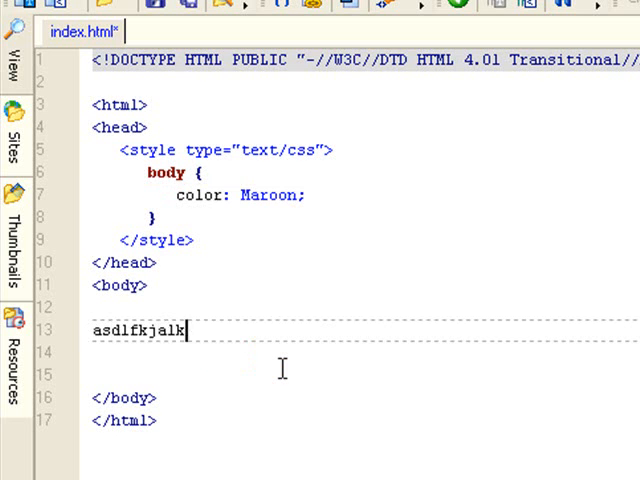
type("fjalksfjlkvmclkaksdfkuoiwejk")
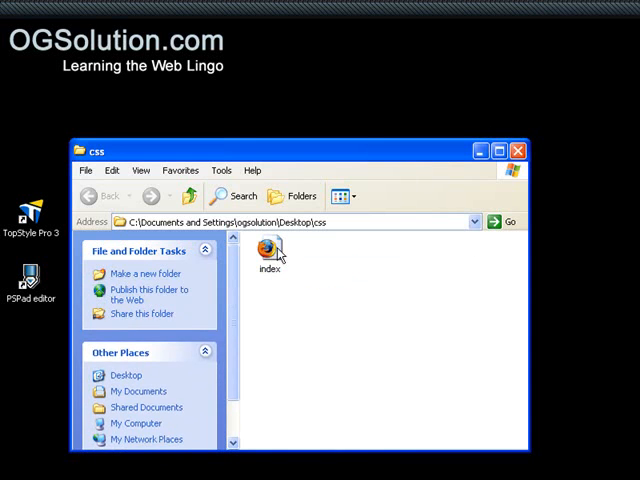
left_click(268, 249)
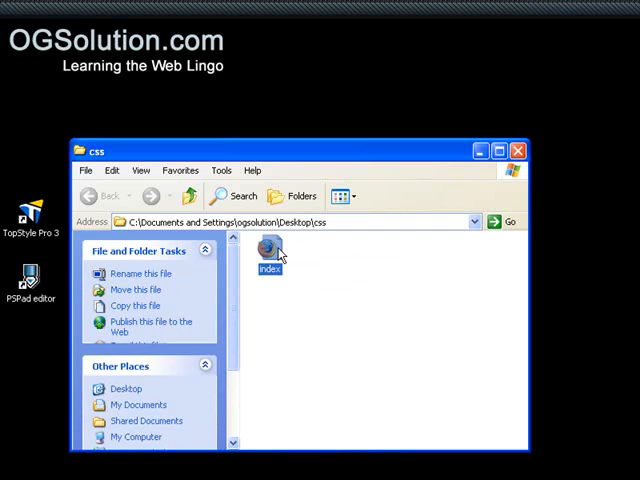
left_click(268, 248)
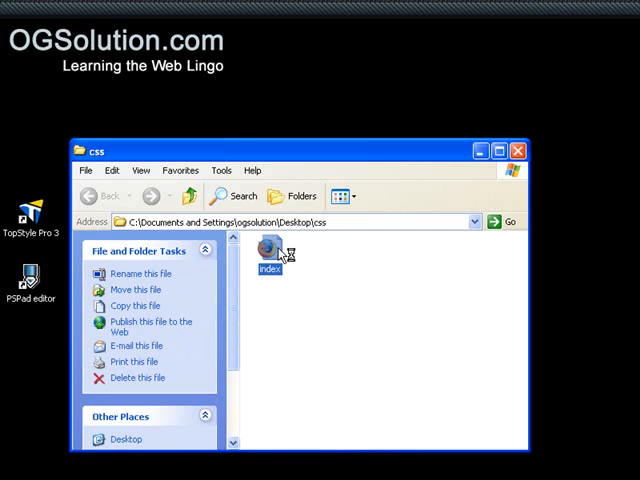
double_click(267, 248)
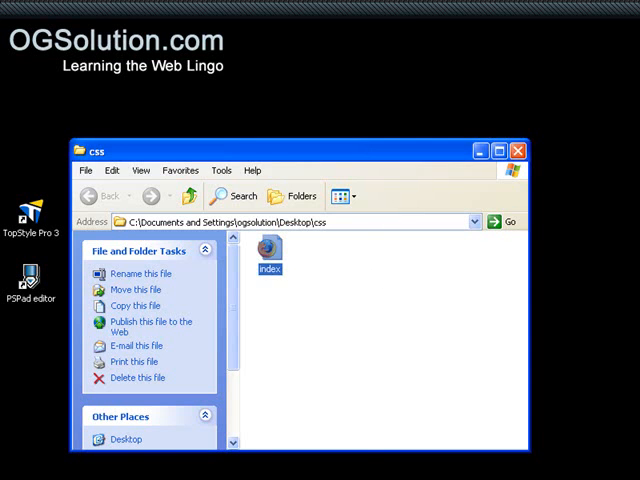
- Replace the Maroon body colour with Gold (#FFD700) using the Style Inspector colour picker
double_click(267, 248)
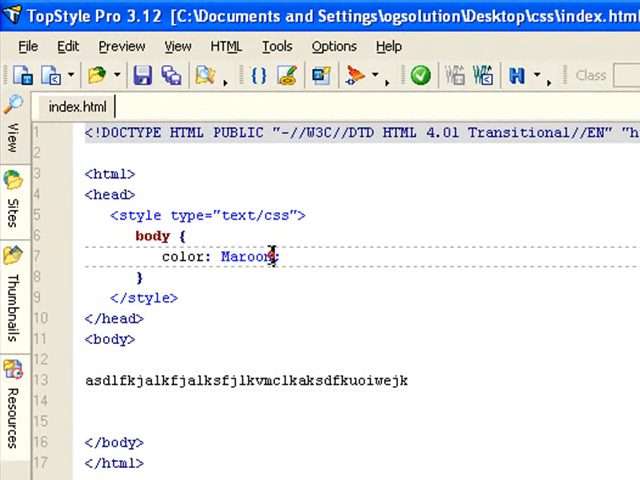
double_click(245, 257)
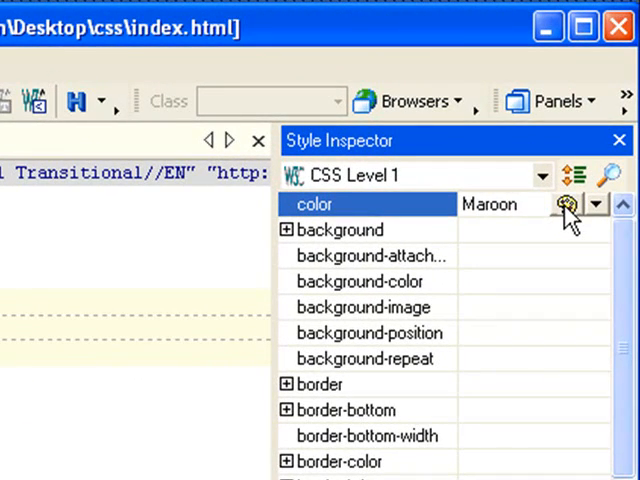
left_click(567, 204)
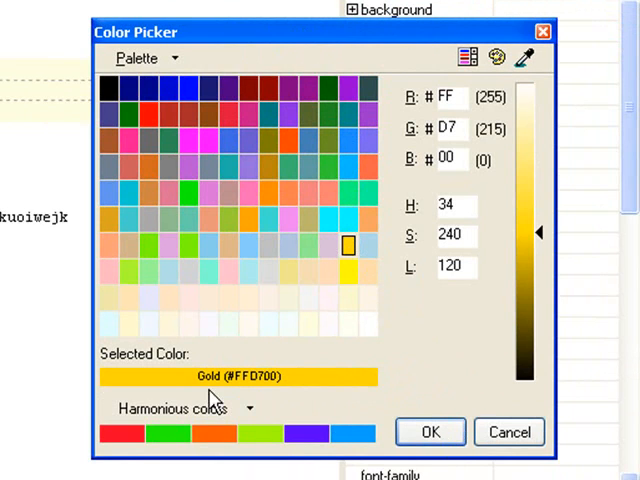
mouse_move(220, 395)
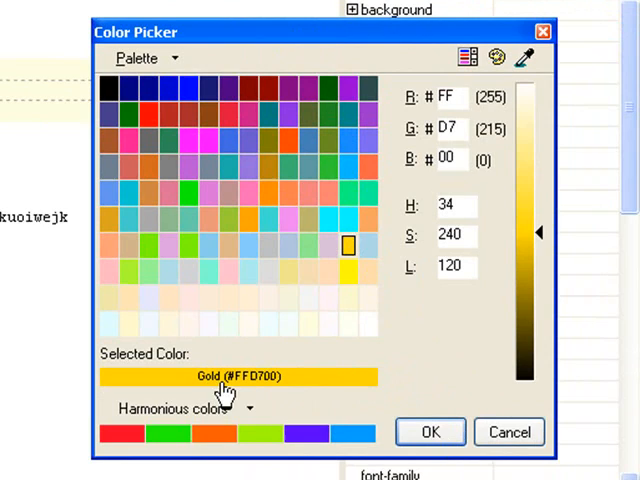
mouse_move(270, 395)
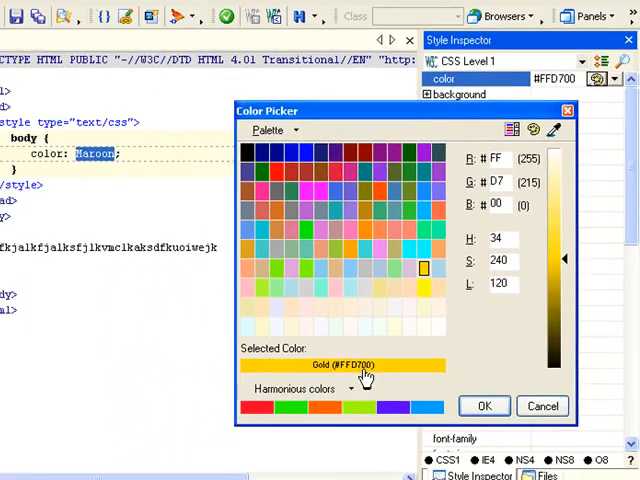
left_click(484, 405)
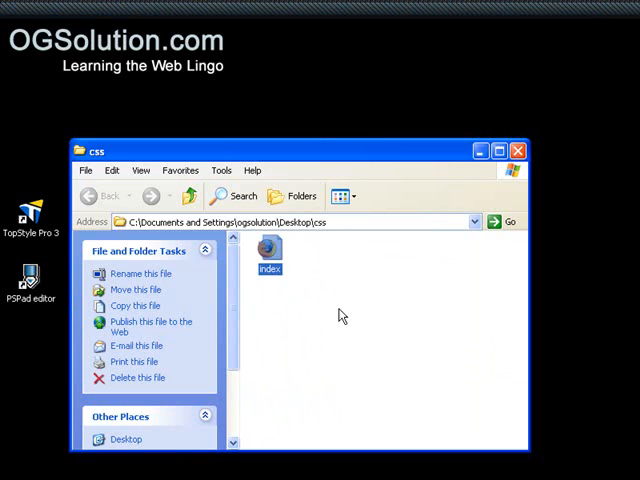
- Open index from the css folder in Firefox to see the gold gibberish text
double_click(268, 250)
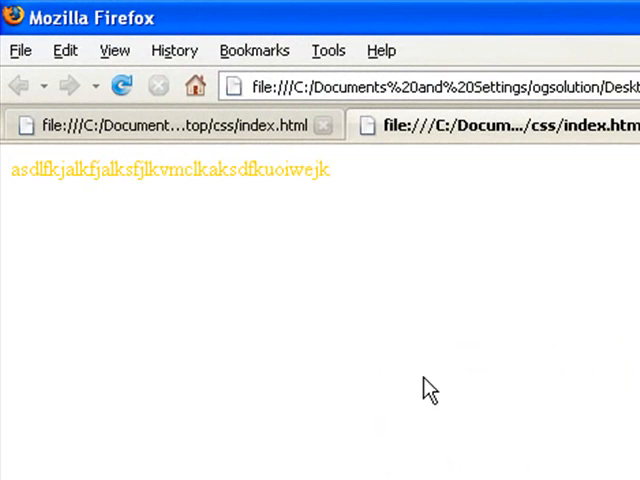
mouse_move(224, 193)
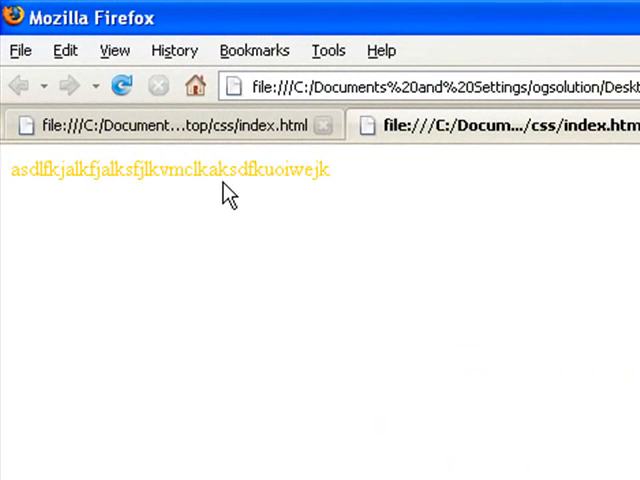